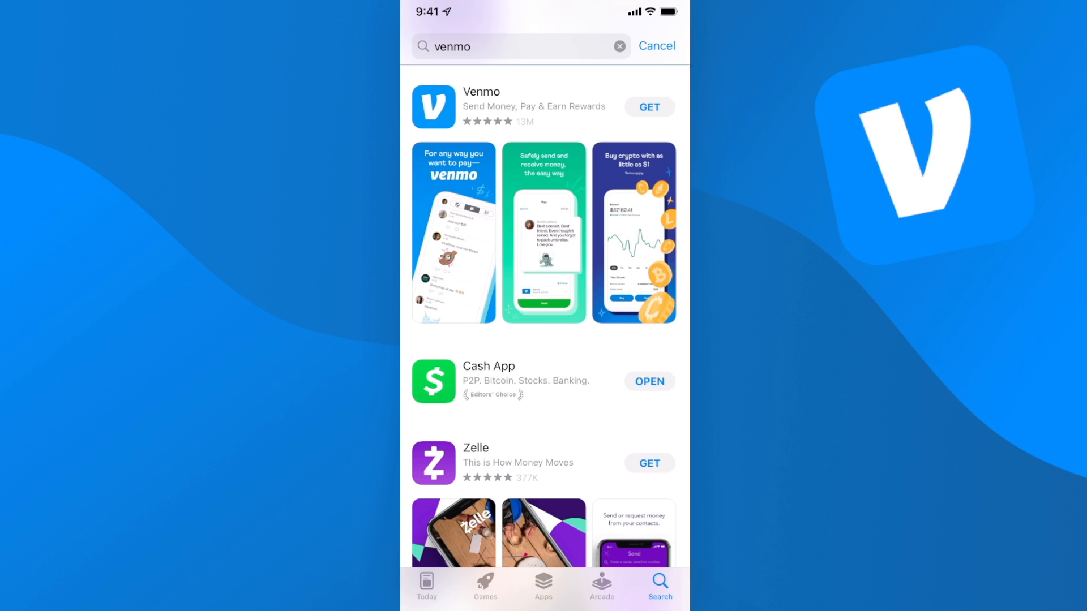
pyautogui.moveTo(517, 259)
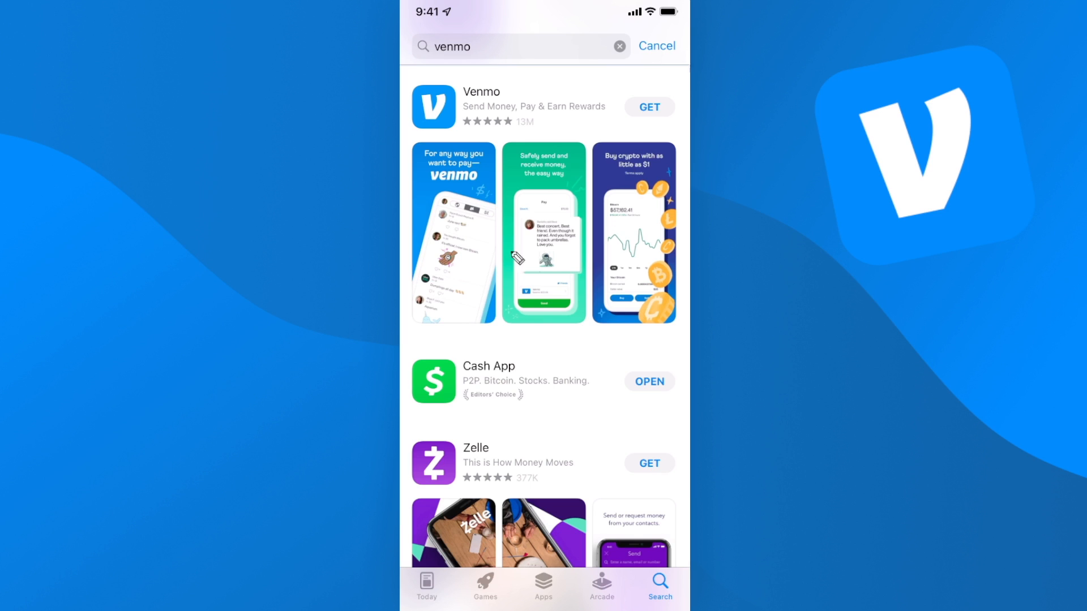
pyautogui.moveTo(573, 160)
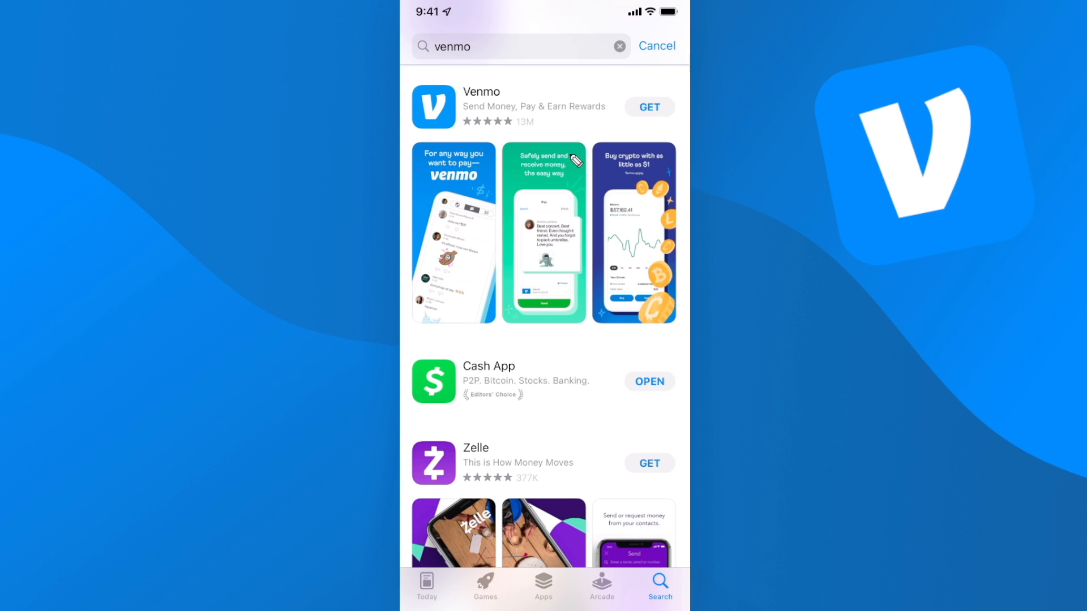
pyautogui.moveTo(491, 57)
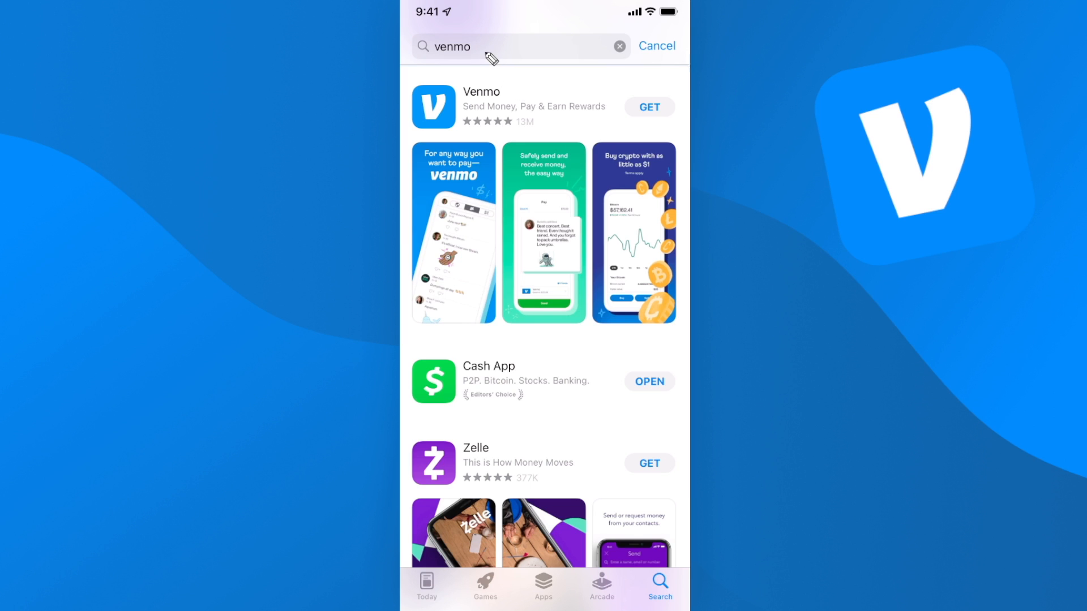
pyautogui.moveTo(649, 112)
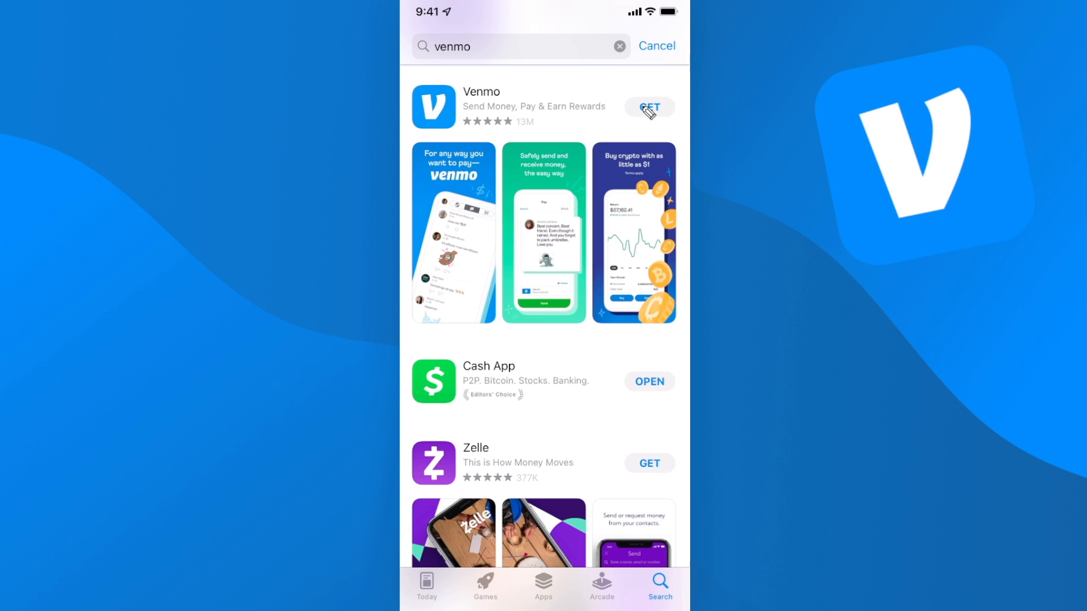
# Step: Install Venmo from the App Store search results until it shows OPEN
pyautogui.click(649, 107)
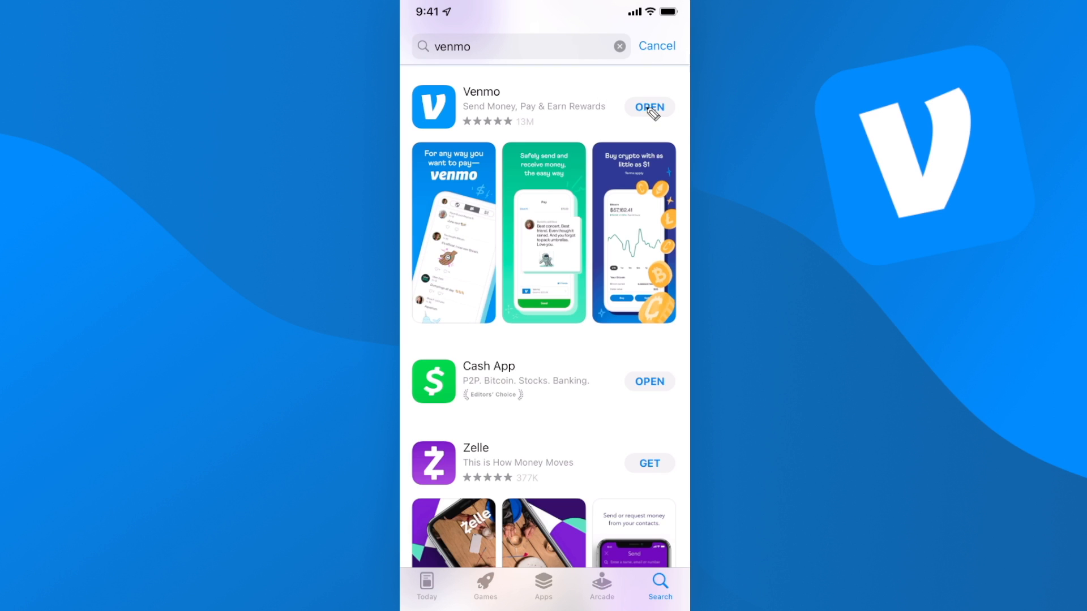
pyautogui.moveTo(658, 114)
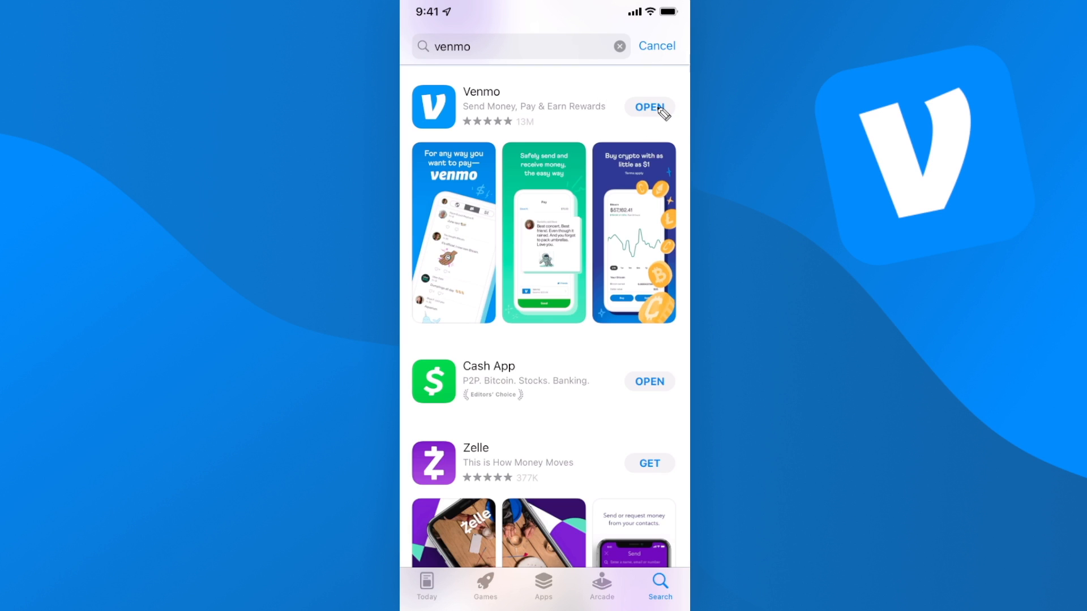
# Step: Launch Venmo, choose a Personal account, start sign-up and begin entering the phone number
pyautogui.click(649, 107)
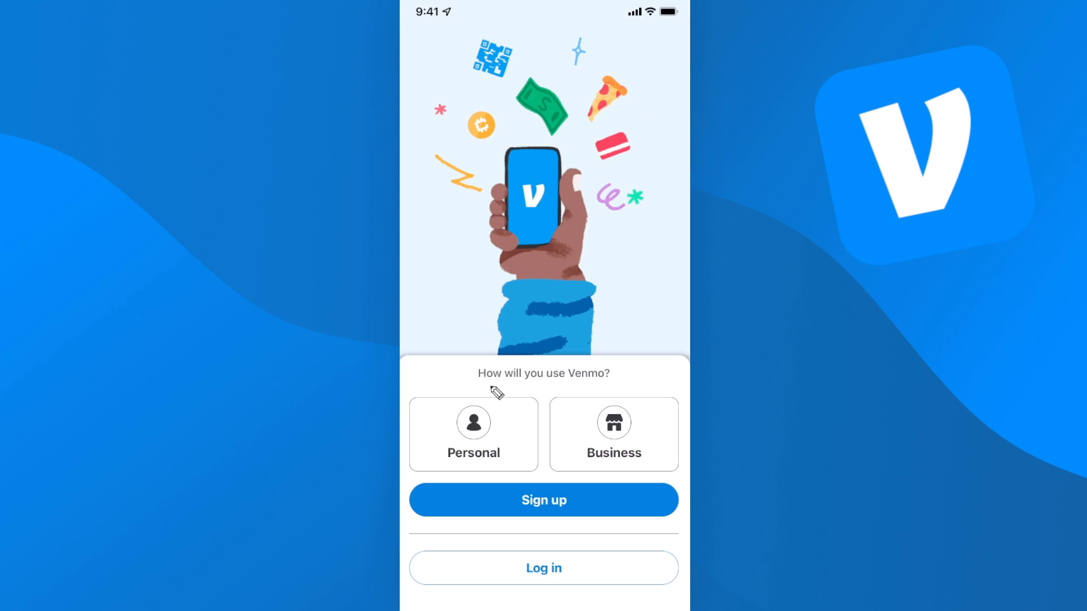
pyautogui.moveTo(602, 425)
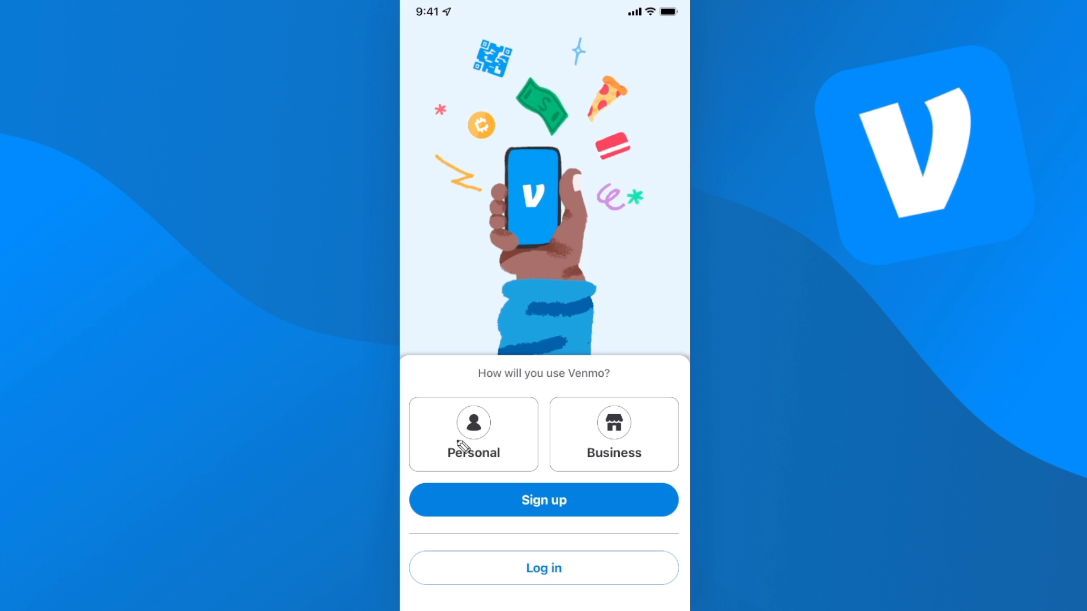
pyautogui.click(473, 434)
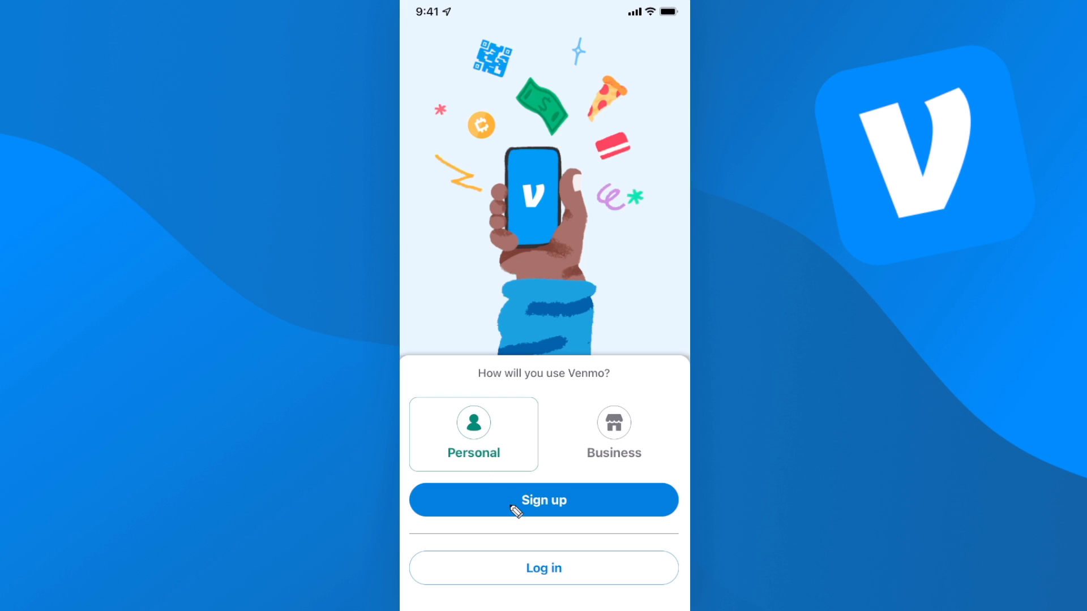
pyautogui.click(544, 500)
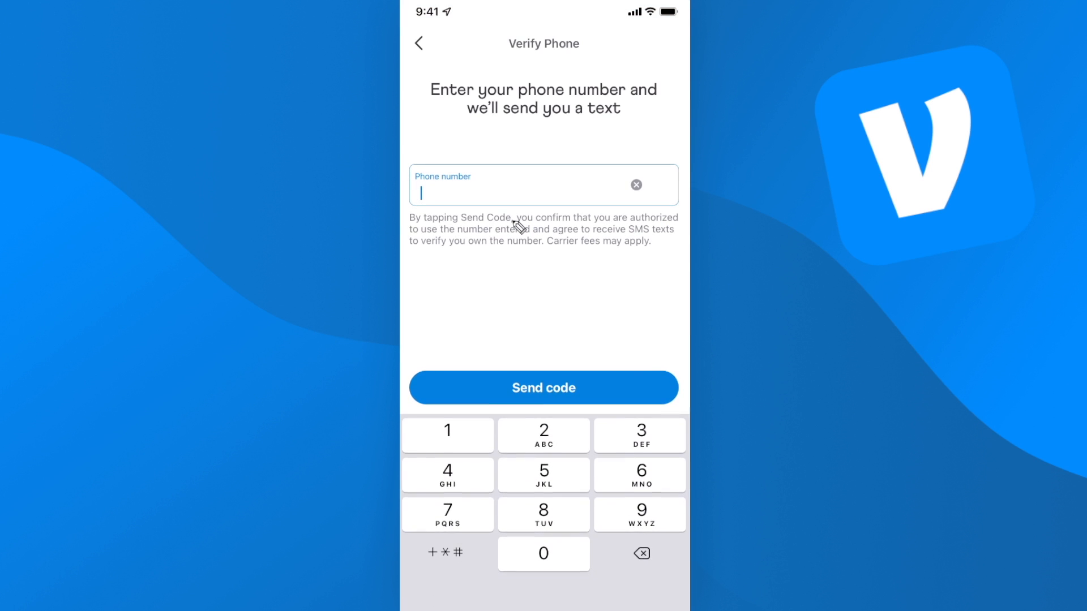
pyautogui.click(543, 387)
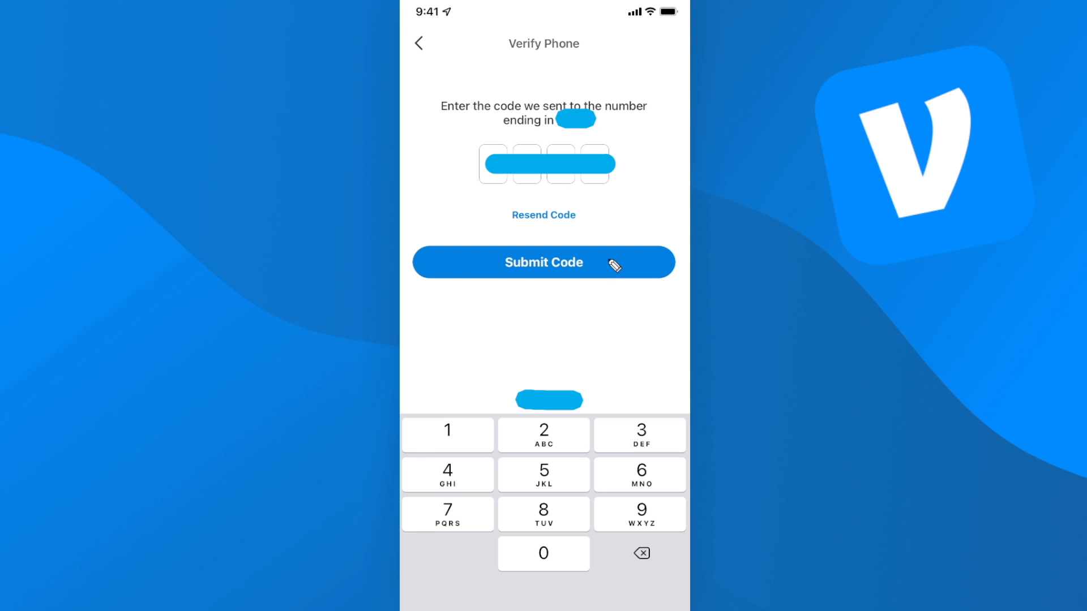
# Step: Submit the code, fill in username 'EvanDoesT', email and password, and tick the 18+ agreement
pyautogui.click(543, 262)
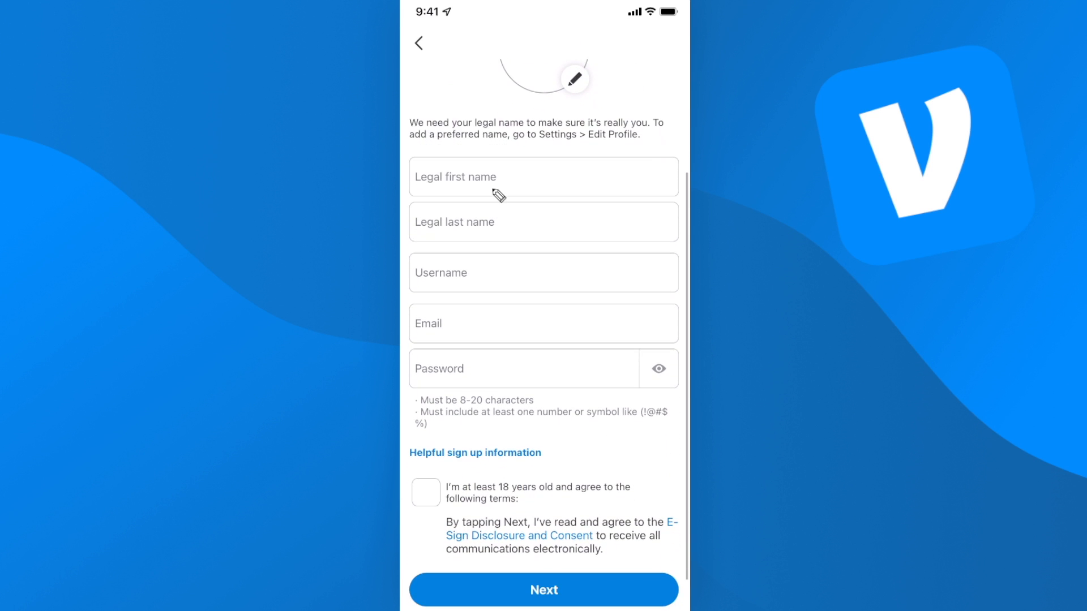
pyautogui.click(543, 272)
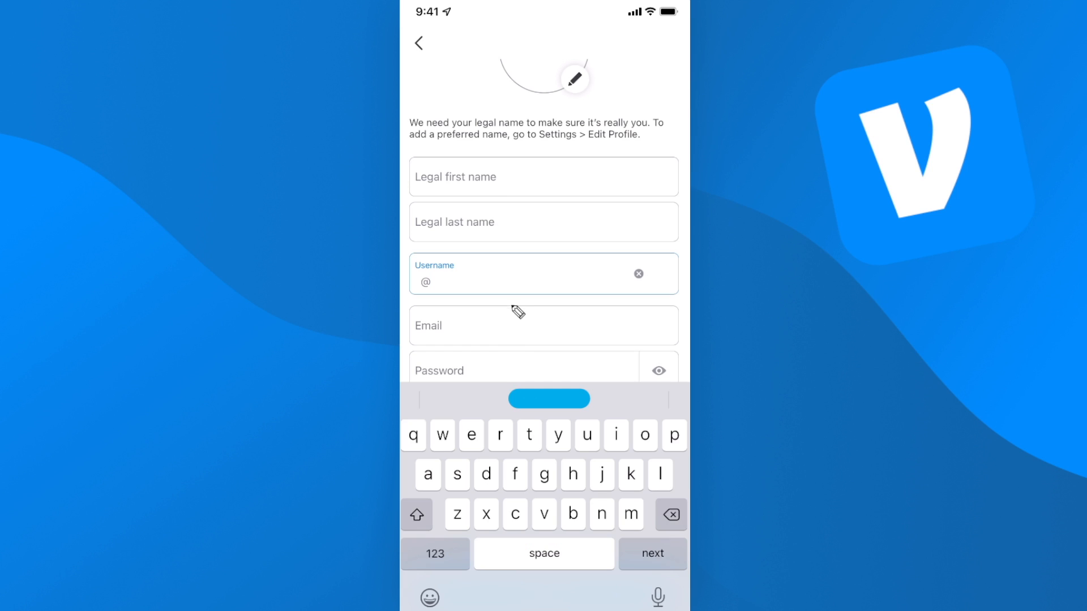
pyautogui.click(416, 514)
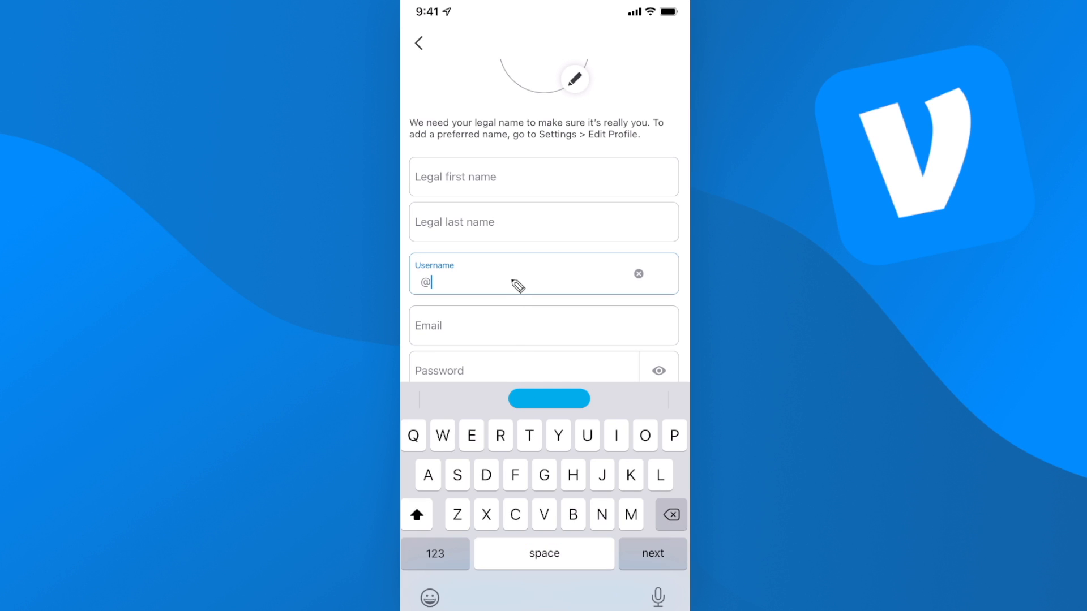
pyautogui.write('EvanDoesT')
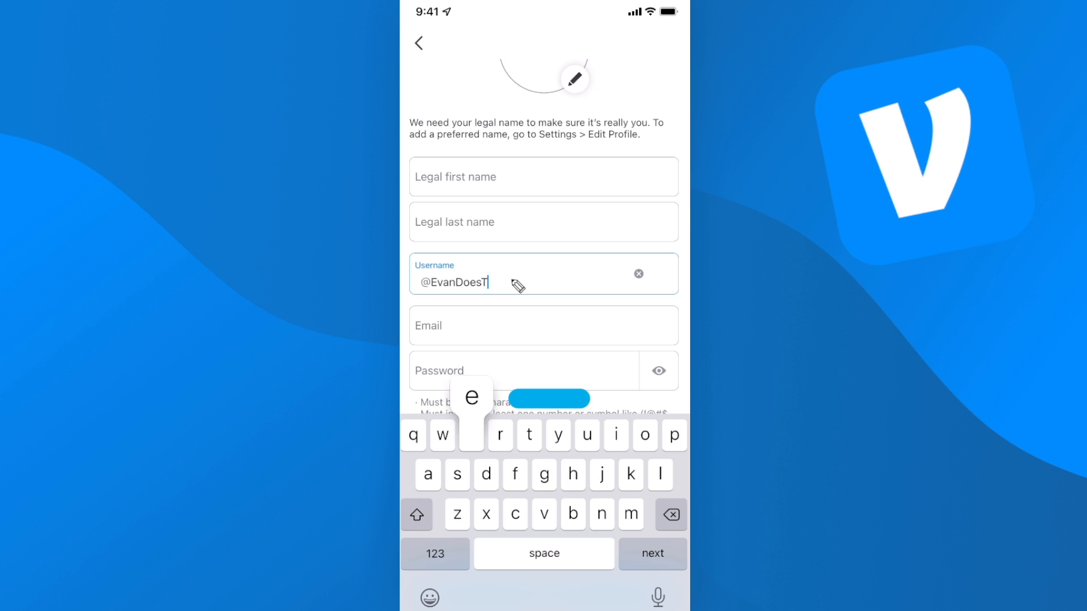
pyautogui.click(652, 554)
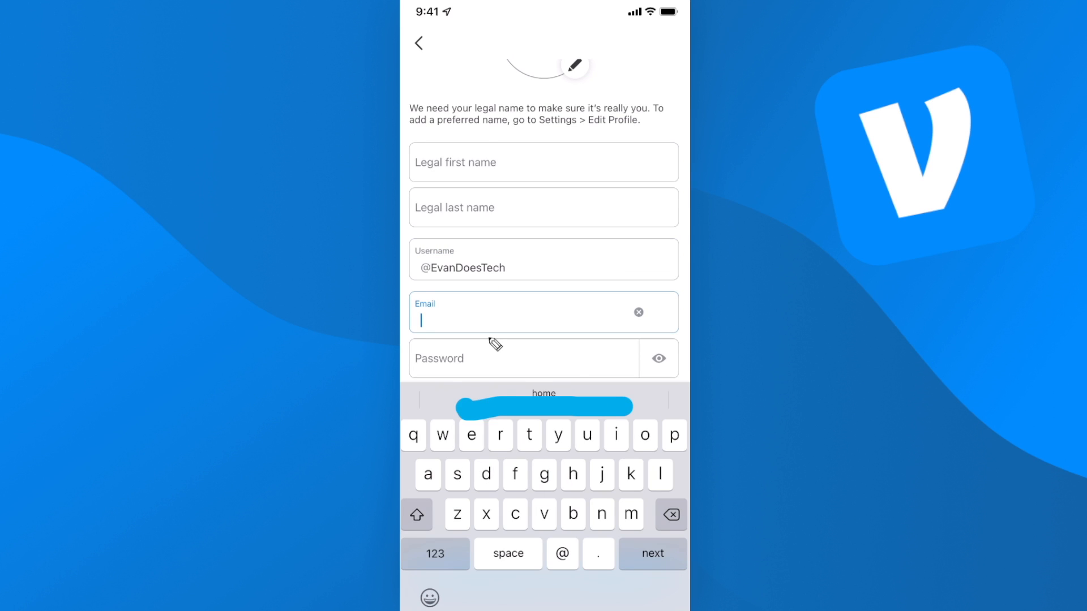
pyautogui.click(523, 359)
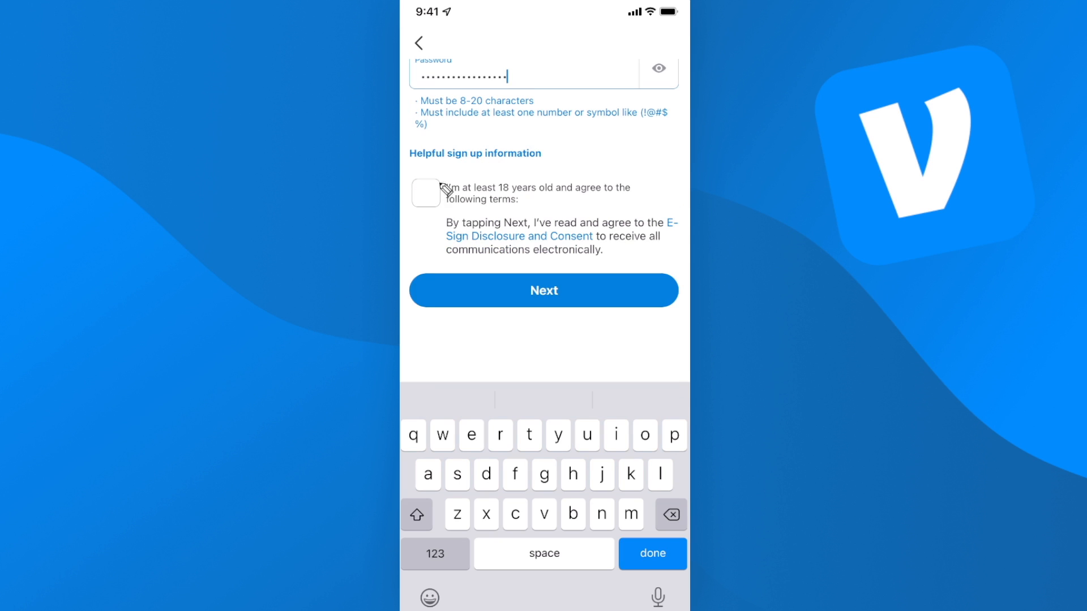
pyautogui.click(425, 192)
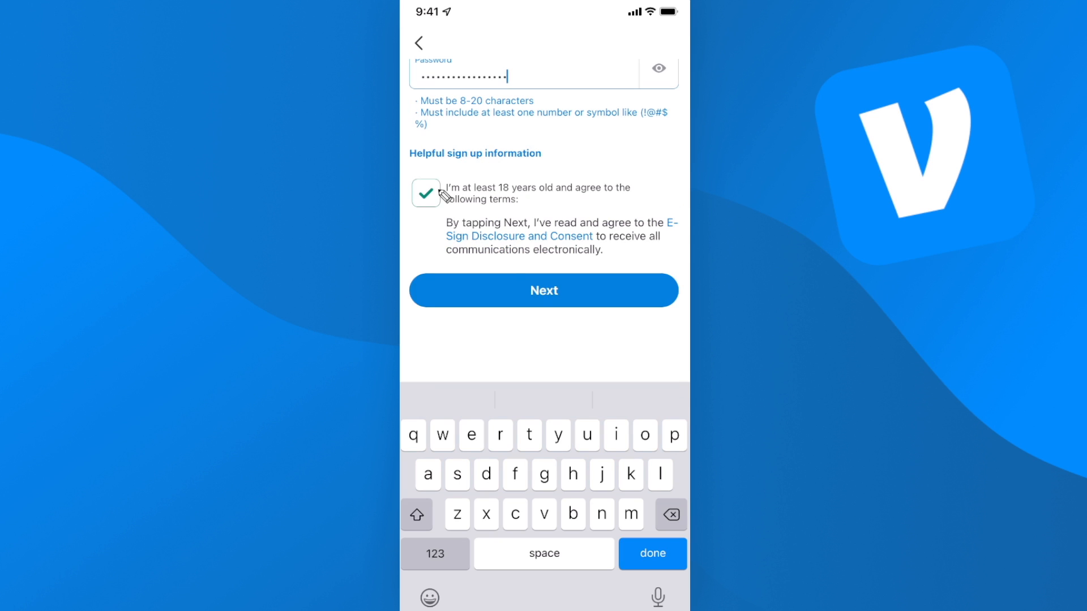
# Step: Submit the sign-up details and agree to the User Agreement and Privacy Policy
pyautogui.click(544, 290)
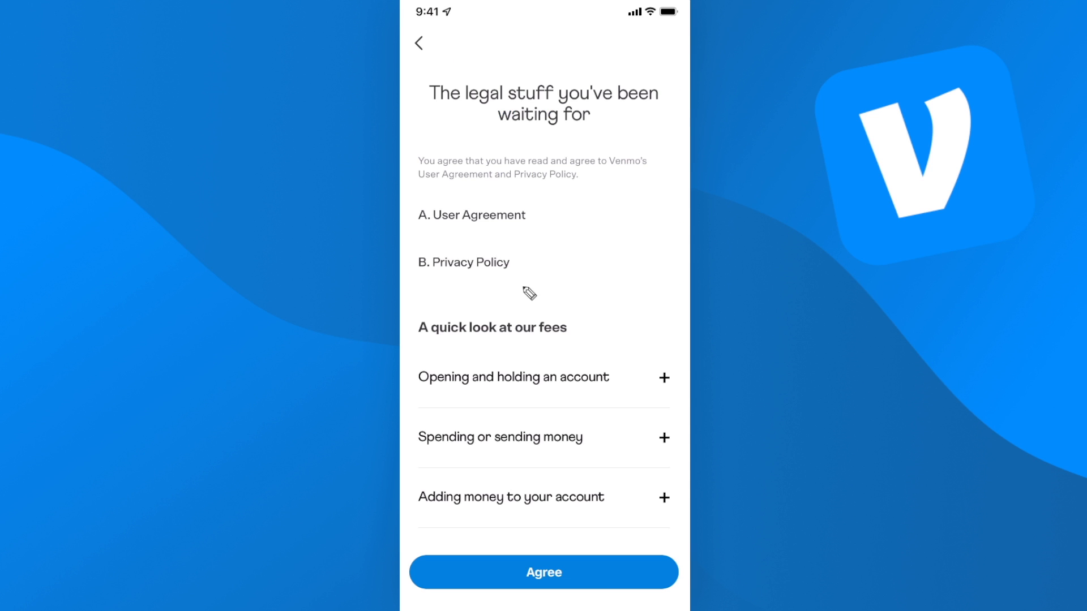
pyautogui.moveTo(550, 204)
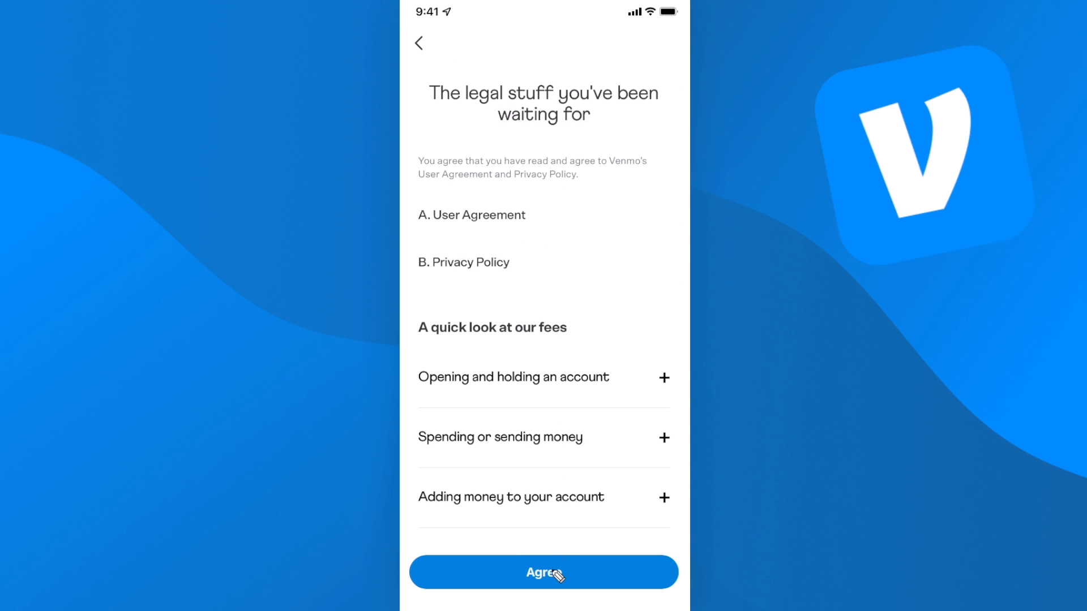
pyautogui.click(543, 572)
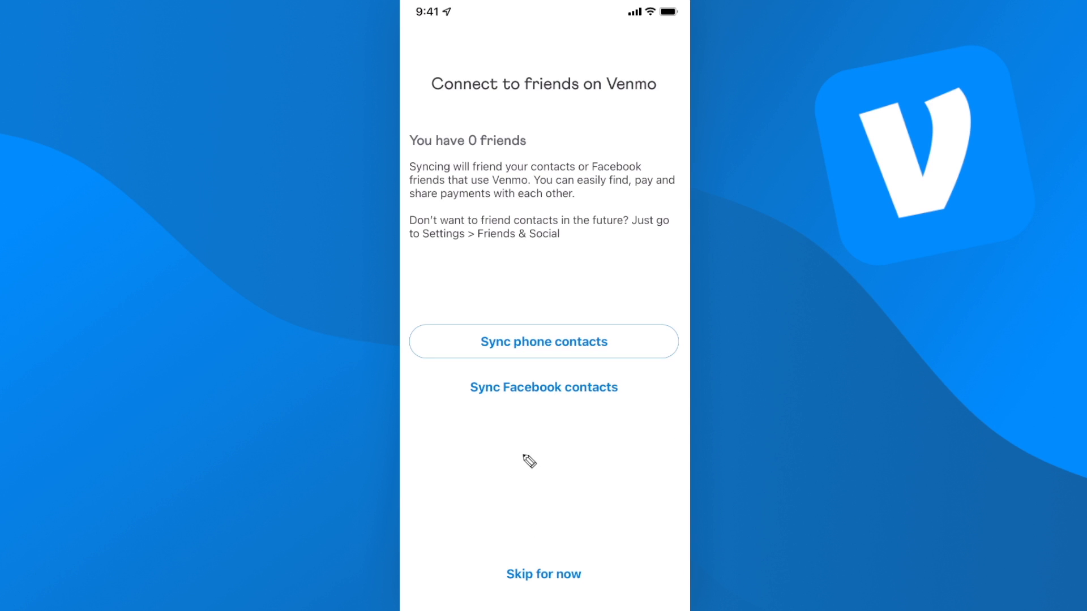
pyautogui.moveTo(608, 316)
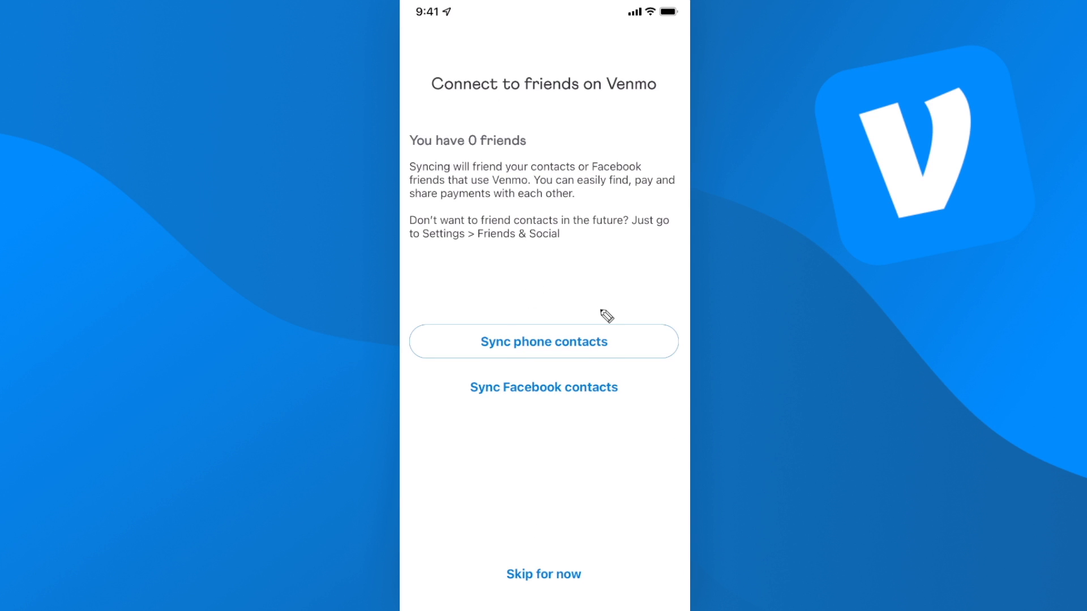
pyautogui.moveTo(494, 399)
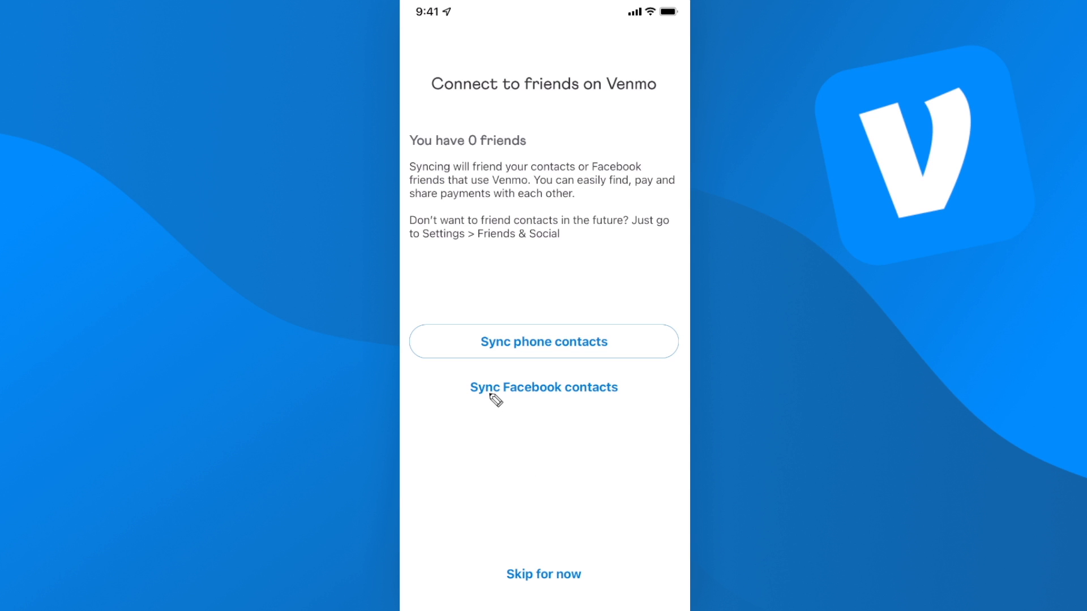
pyautogui.moveTo(646, 407)
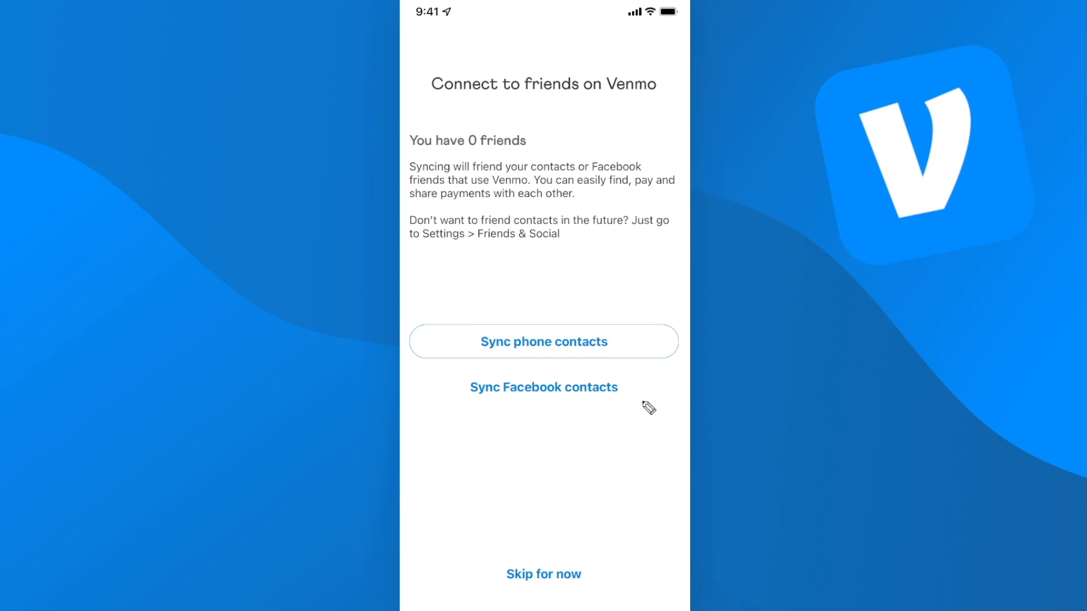
pyautogui.moveTo(575, 579)
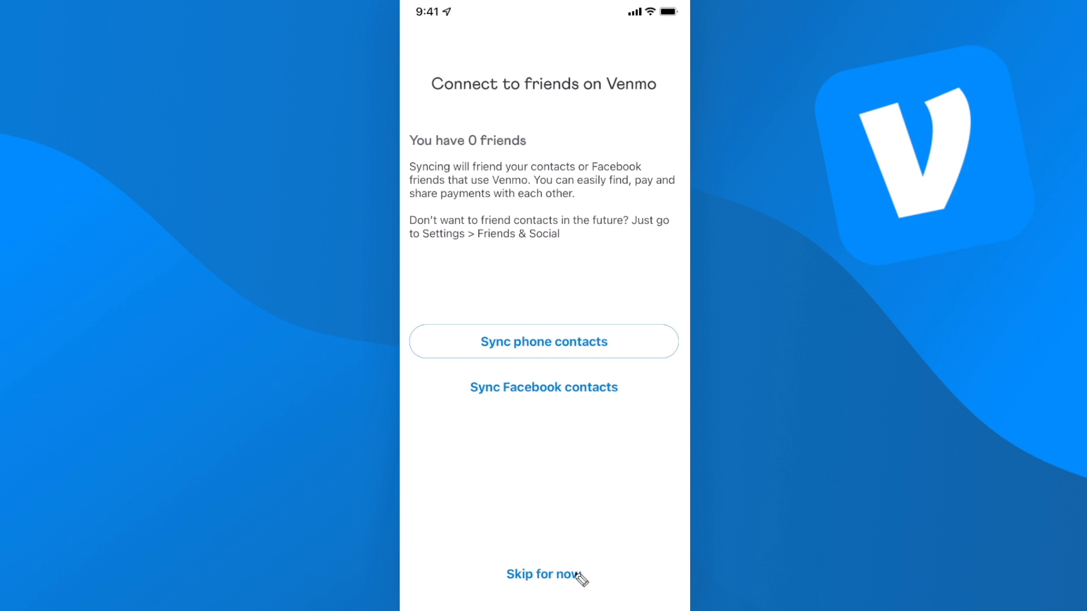
# Step: Skip friend syncing to reach the Public, Friends and Private privacy explainer
pyautogui.click(544, 574)
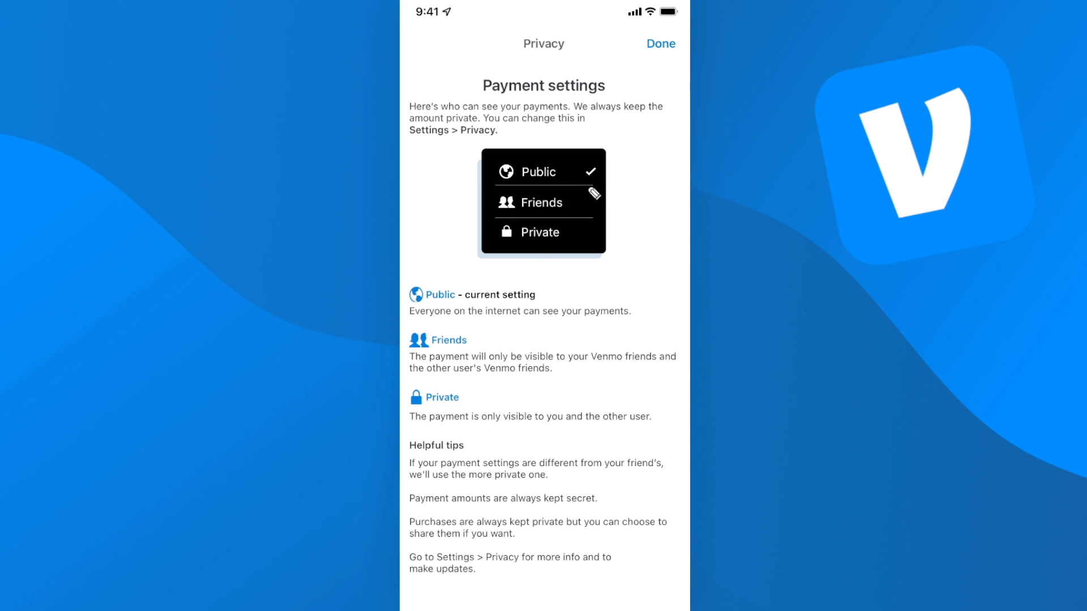
pyautogui.moveTo(527, 322)
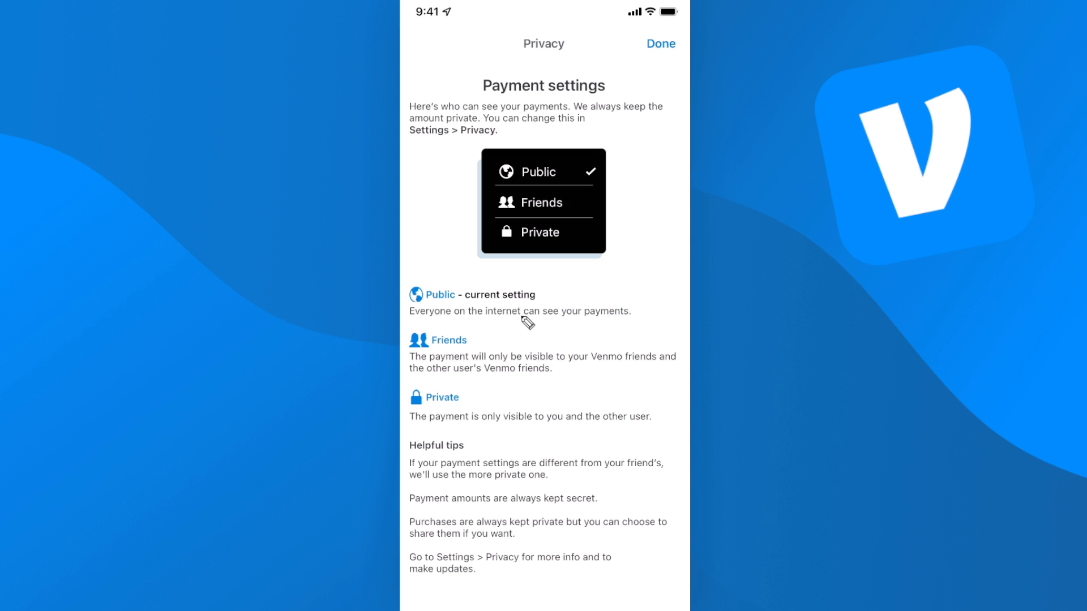
pyautogui.moveTo(465, 355)
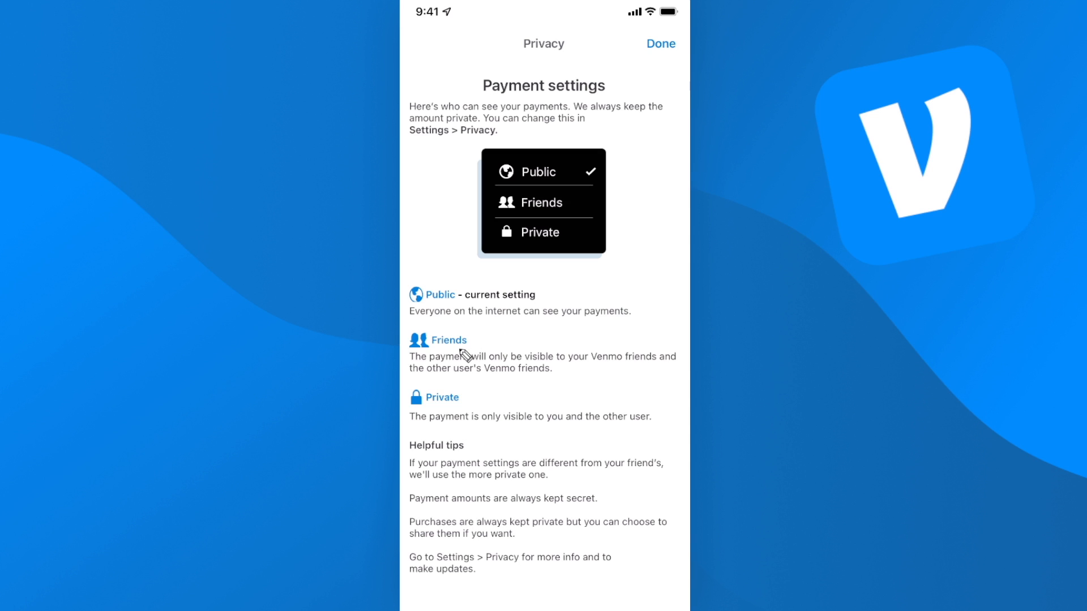
pyautogui.moveTo(453, 410)
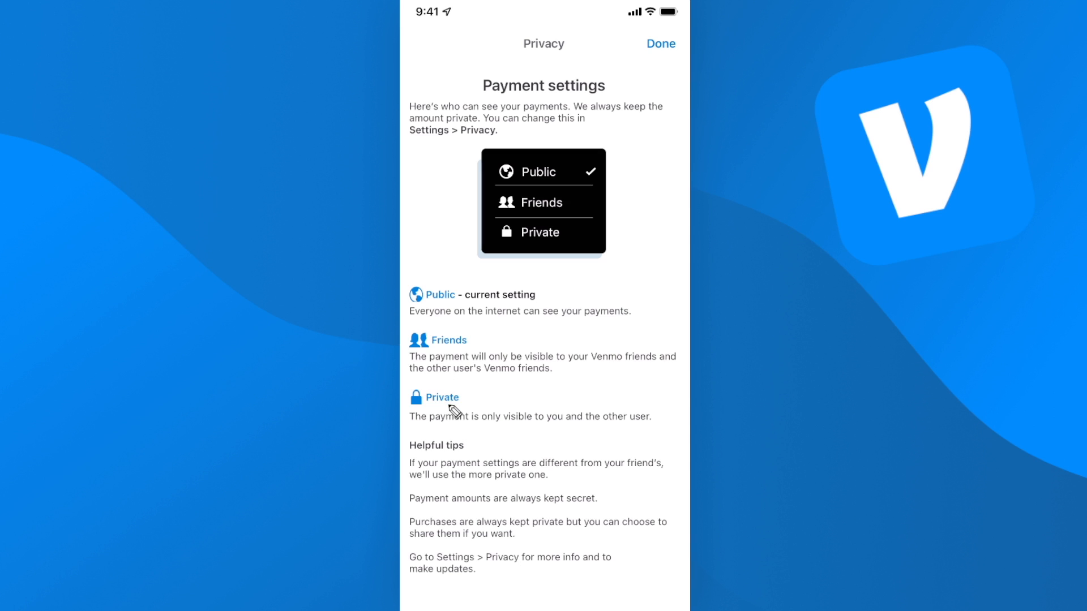
pyautogui.moveTo(511, 382)
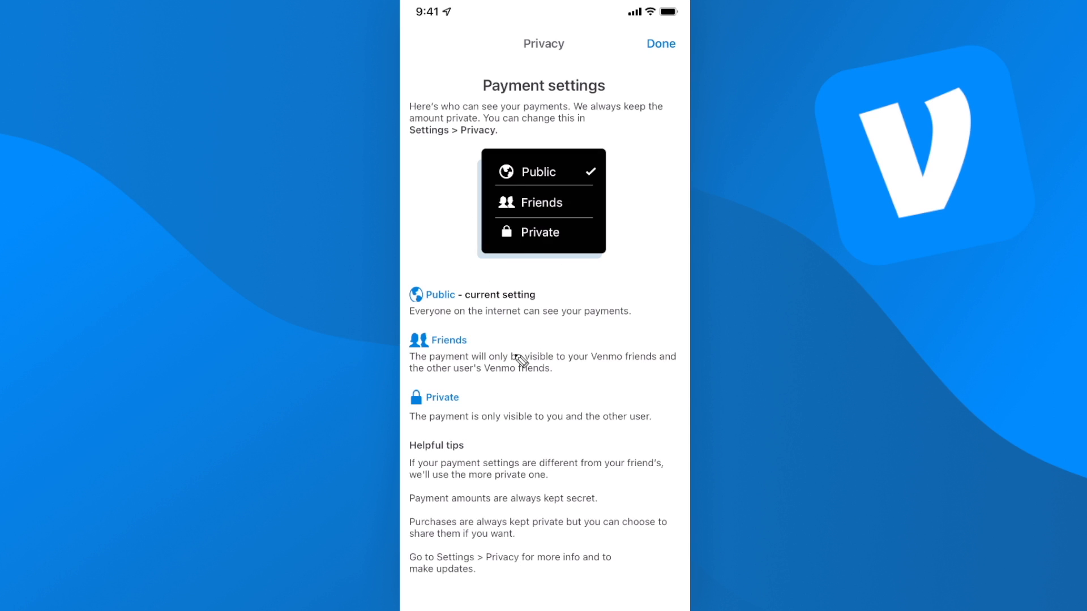
pyautogui.moveTo(669, 43)
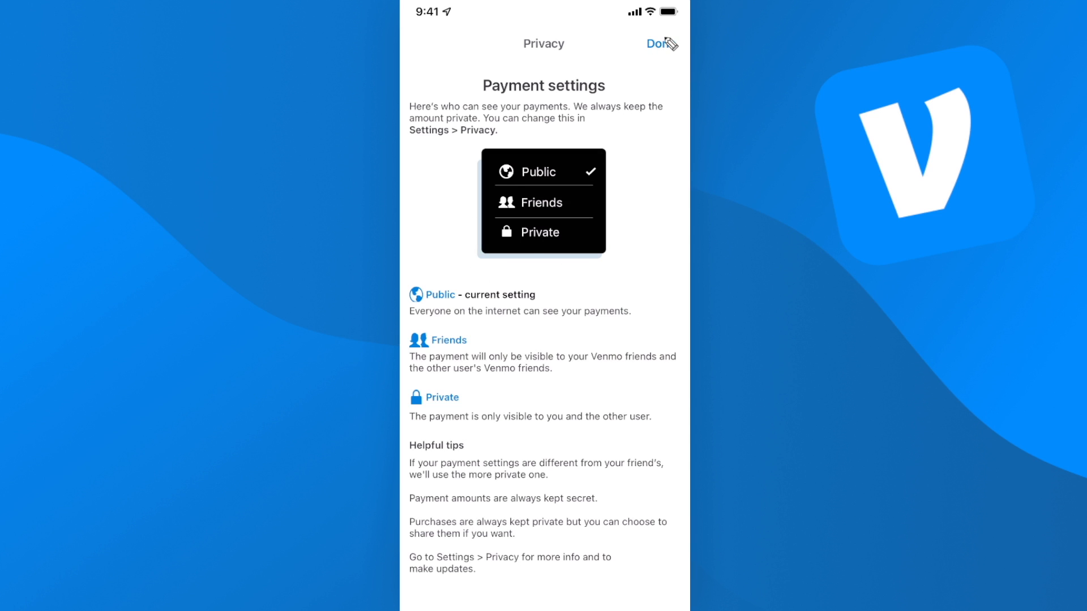
# Step: Close the privacy explainer and decline notifications with Not now
pyautogui.click(660, 44)
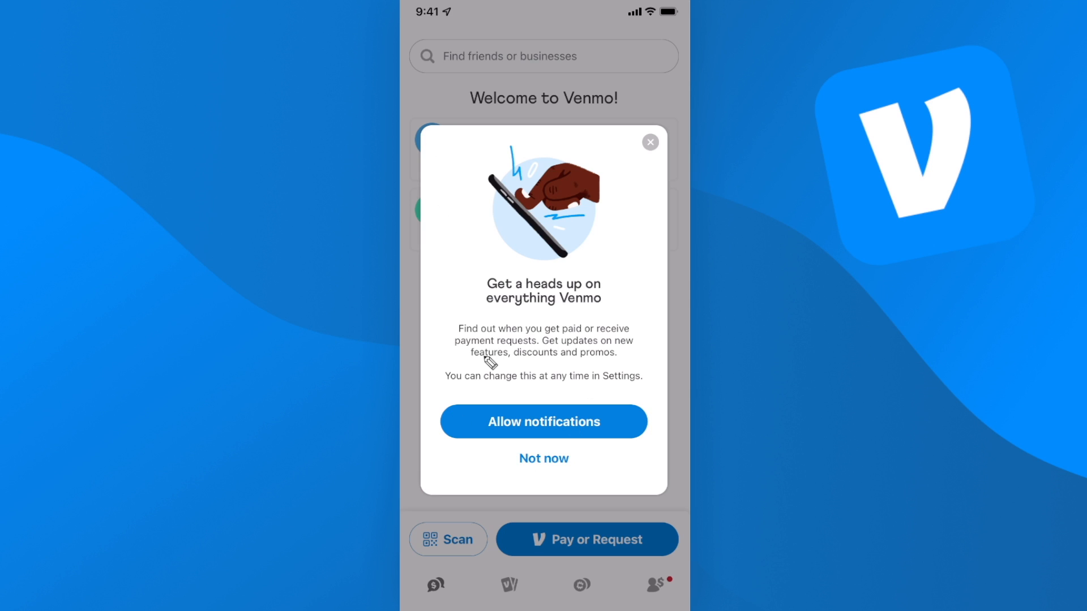
pyautogui.moveTo(530, 464)
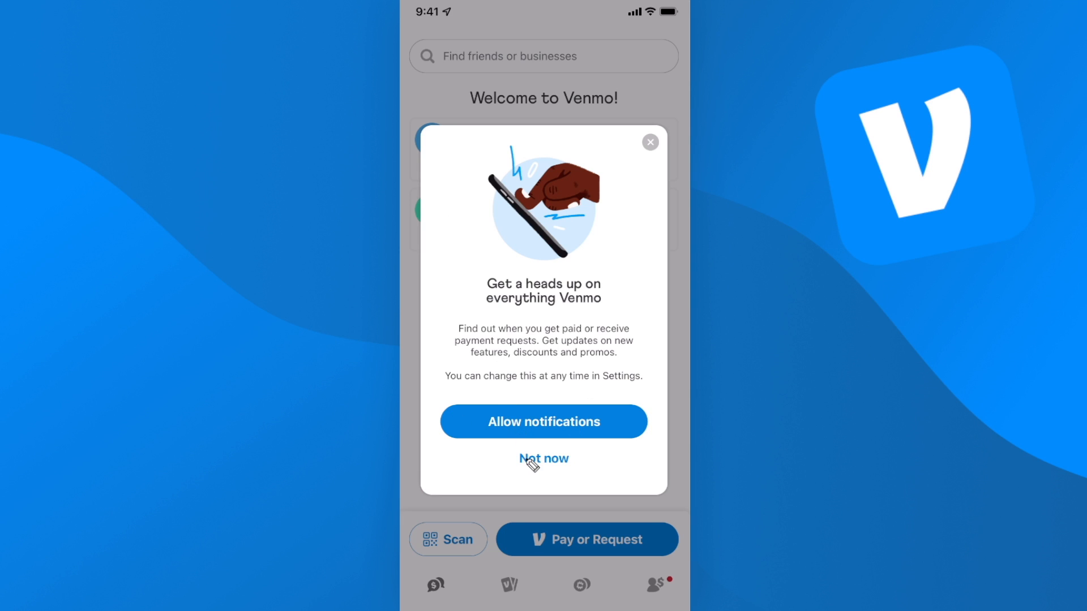
pyautogui.click(544, 458)
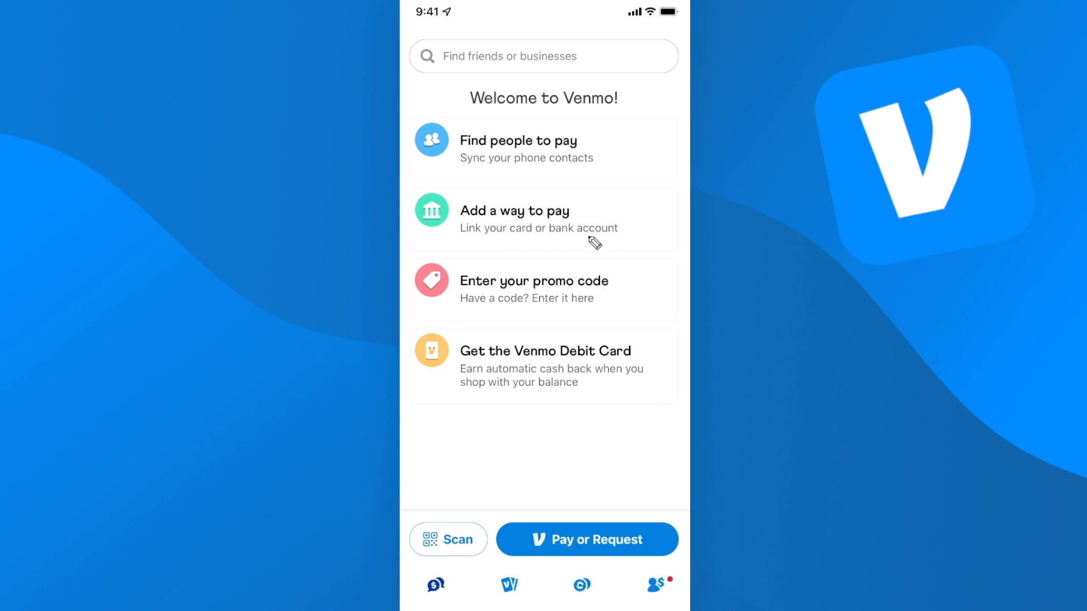
pyautogui.moveTo(651, 592)
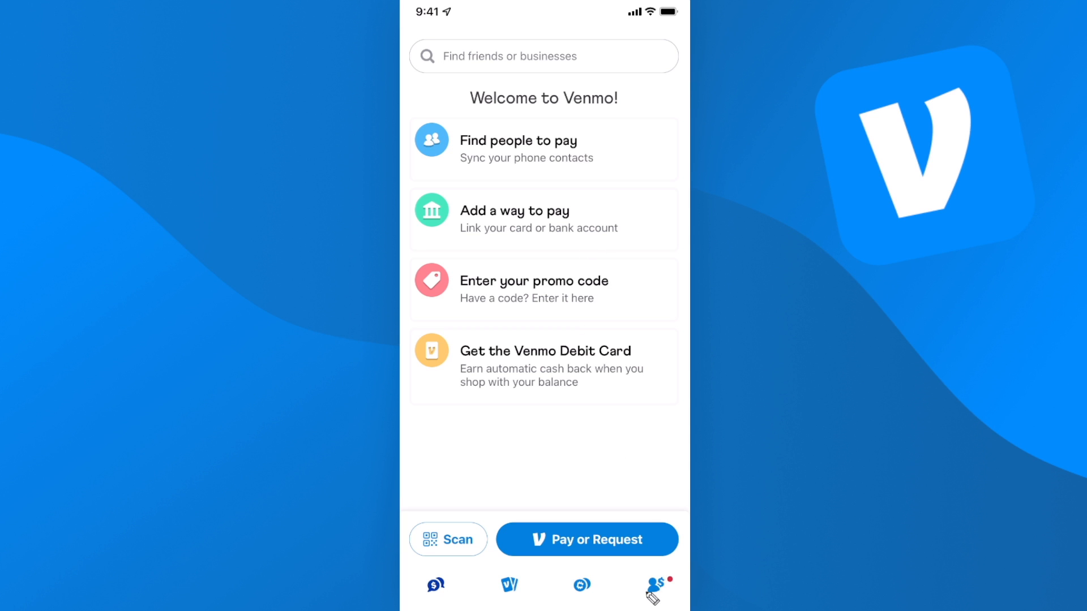
# Step: In profile settings, switch default payment privacy from Public to Private and confirm
pyautogui.click(655, 584)
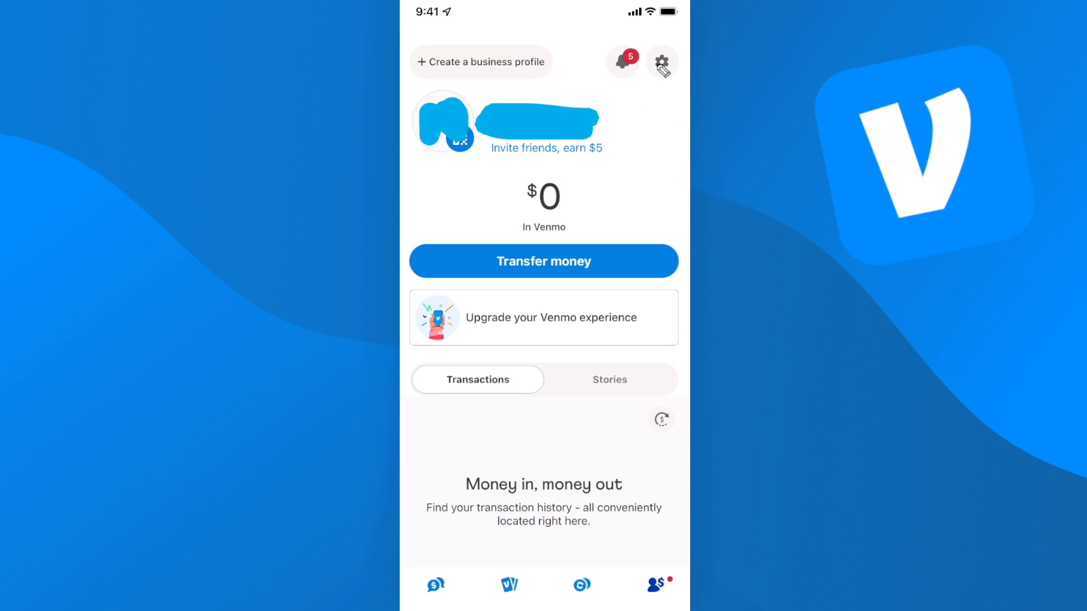
pyautogui.click(661, 63)
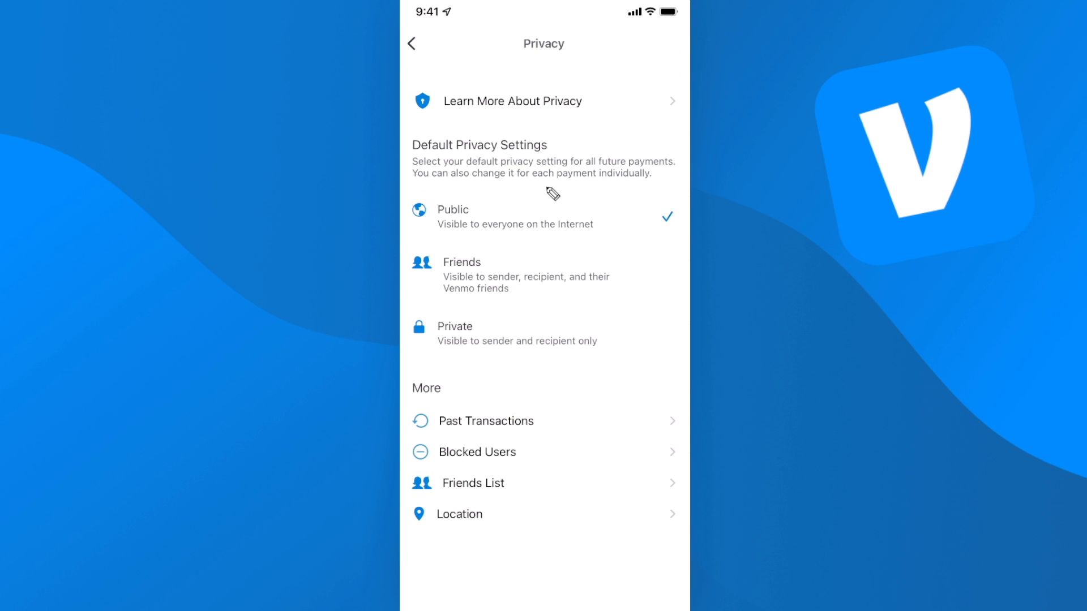
pyautogui.moveTo(649, 186)
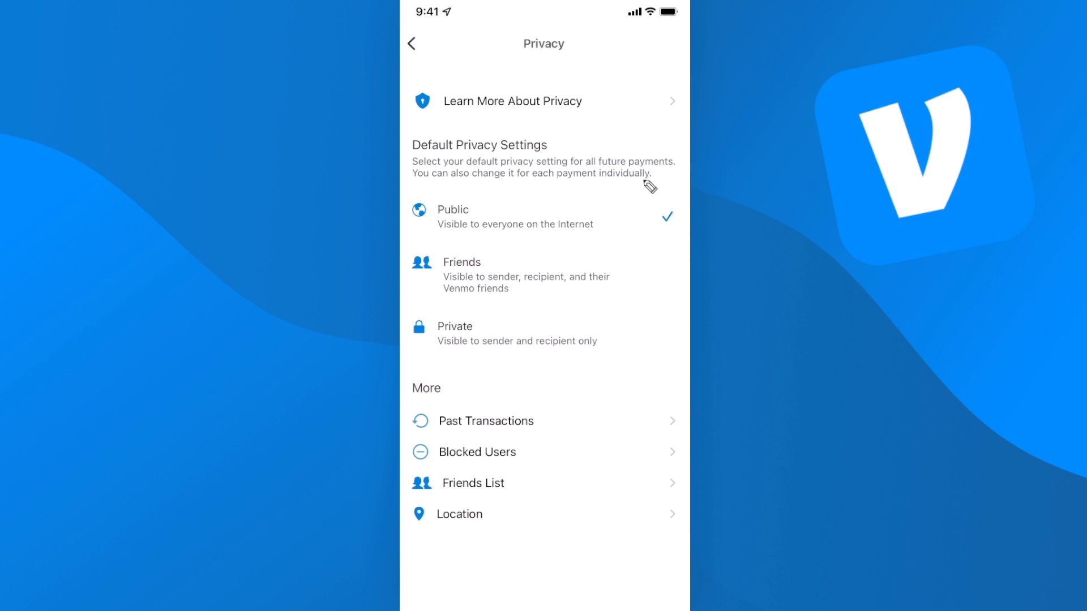
pyautogui.moveTo(493, 349)
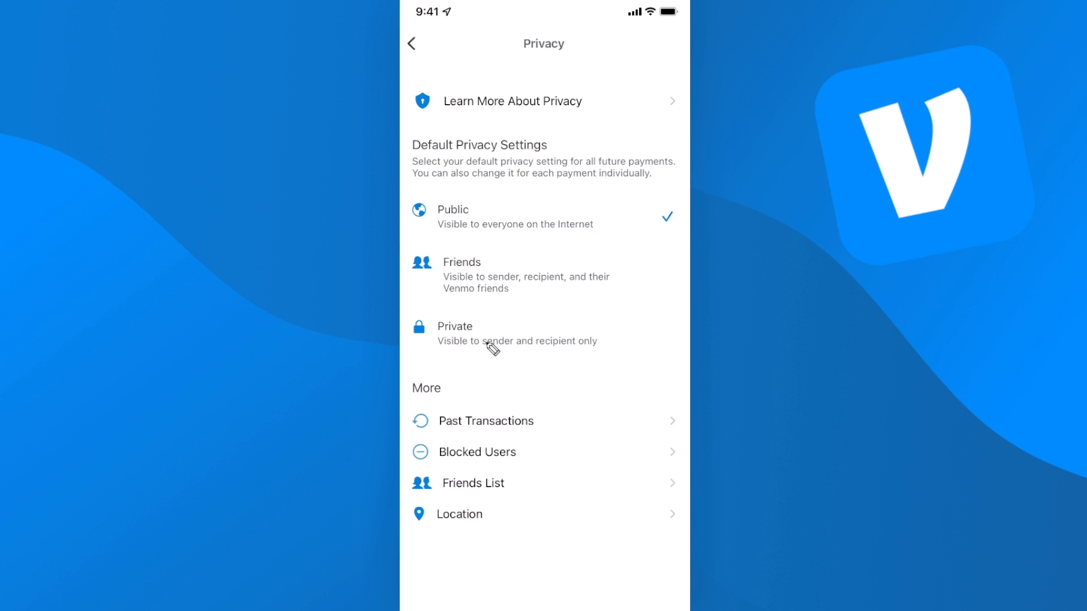
pyautogui.click(455, 326)
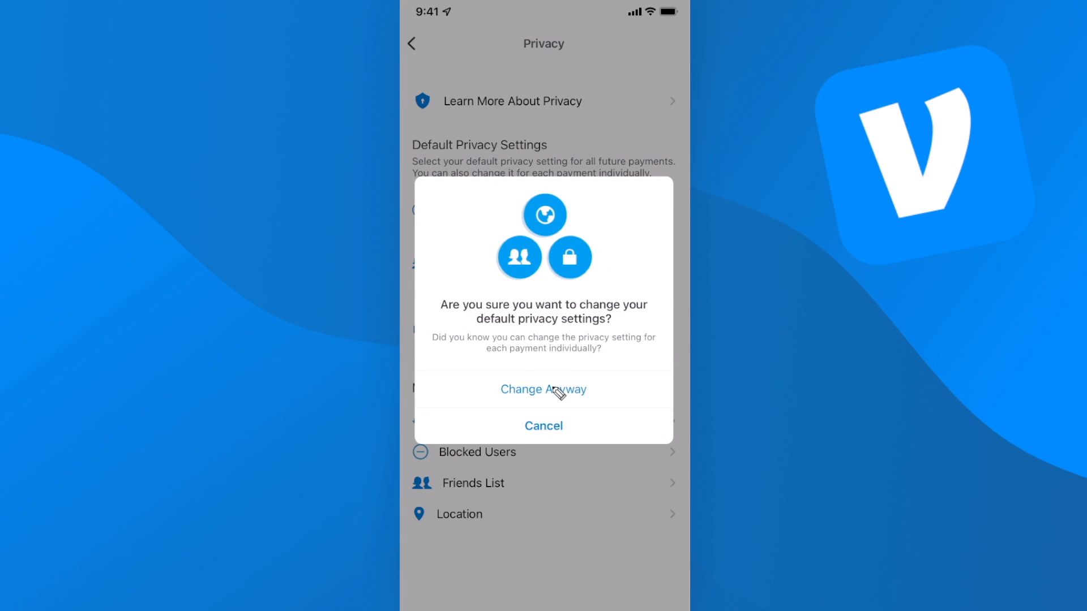
pyautogui.click(543, 389)
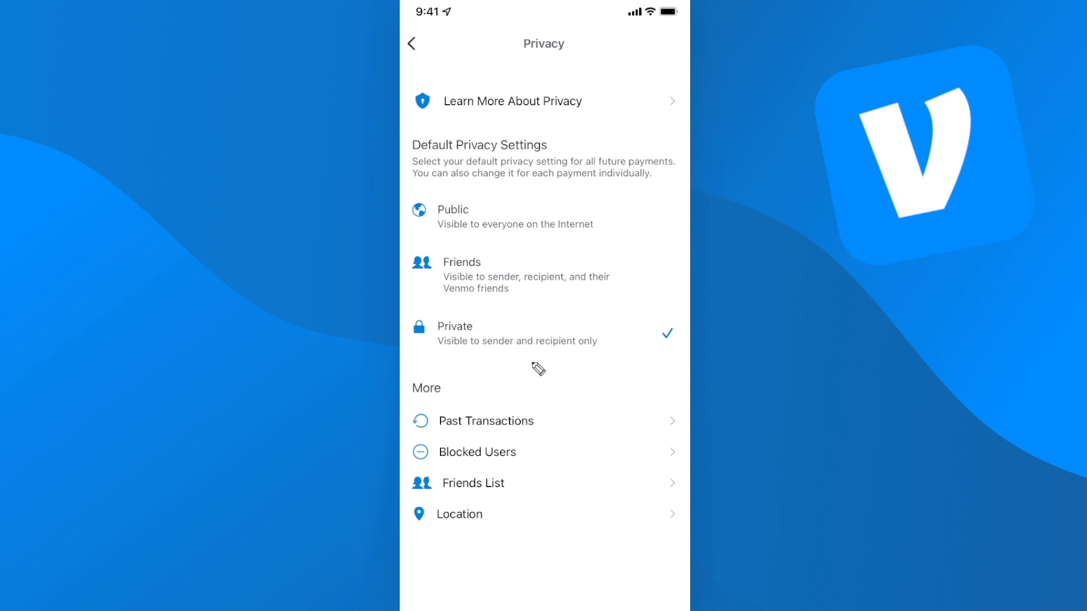
# Step: Return to the Home screen and start a new Pay or Request
pyautogui.click(411, 43)
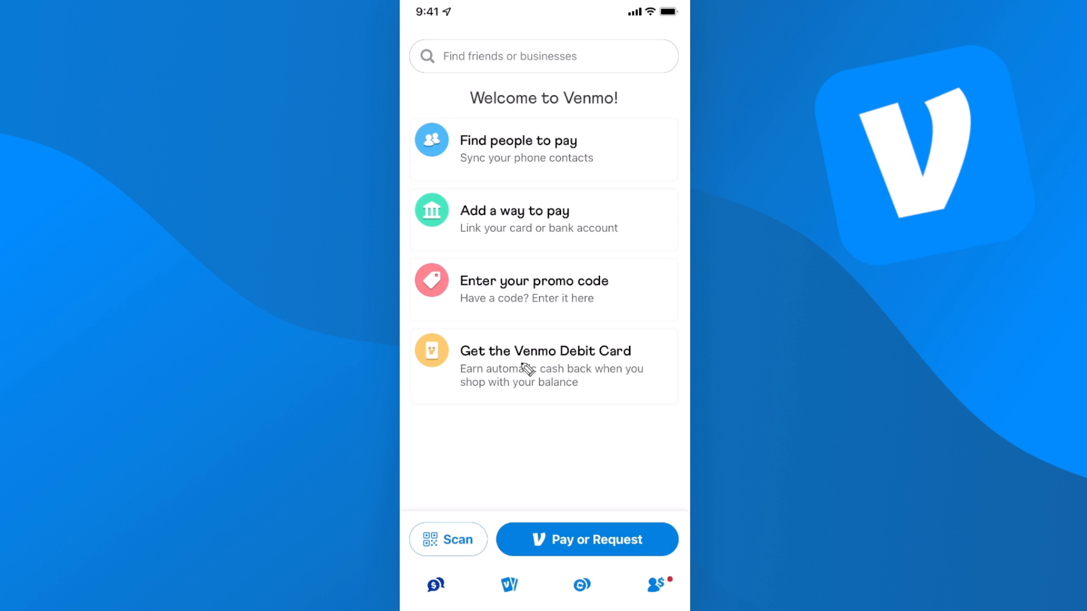
pyautogui.moveTo(590, 547)
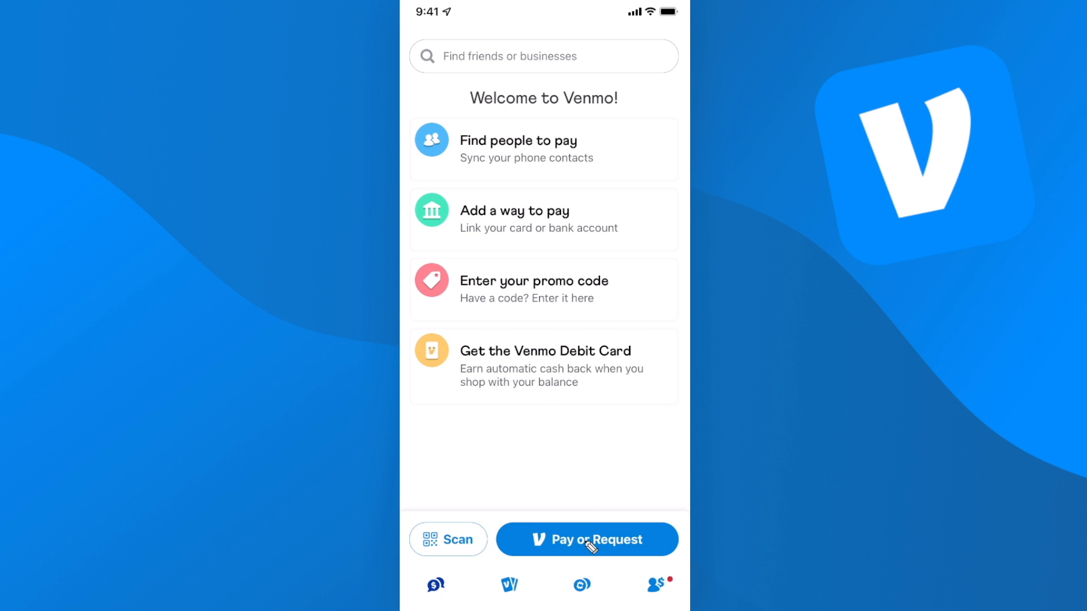
pyautogui.click(587, 539)
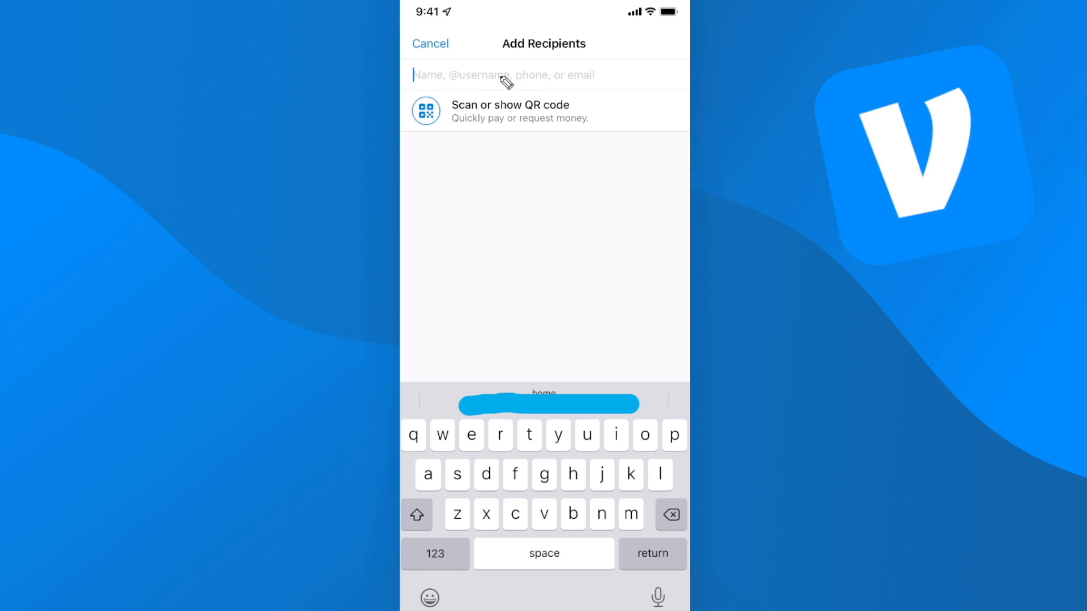
pyautogui.moveTo(589, 89)
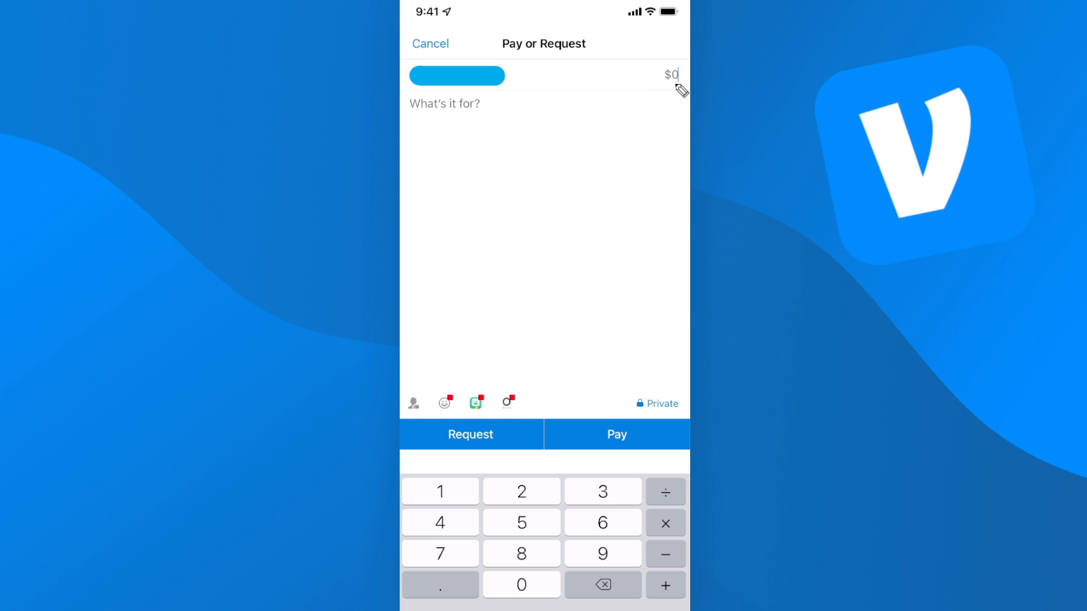
# Step: Enter $10 as the payment amount
pyautogui.click(441, 491)
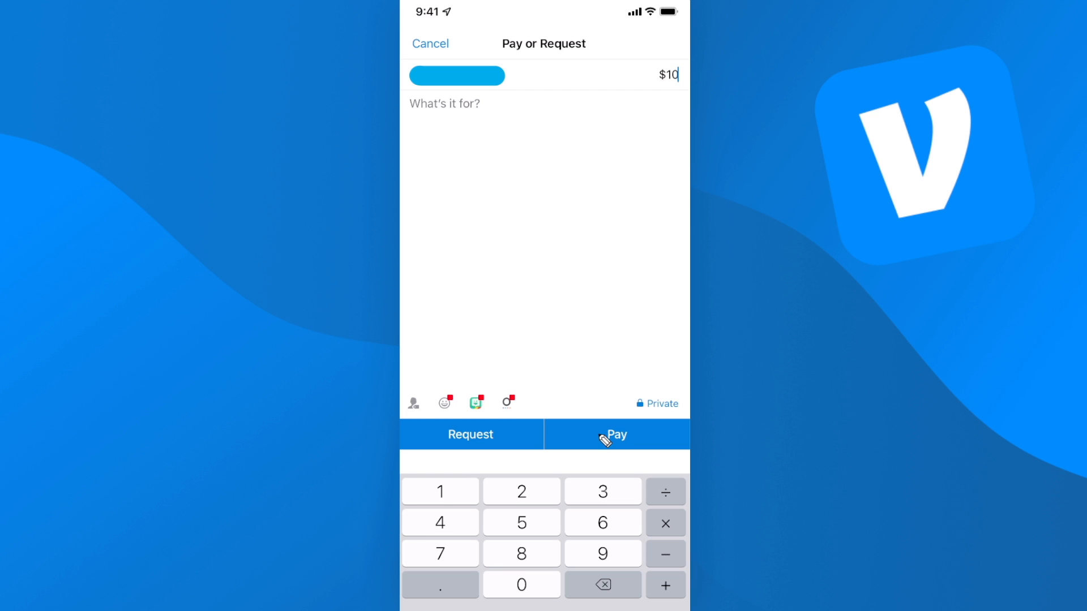
# Step: Send the $10 payment, view crypto prices, then go back to Home
pyautogui.click(429, 43)
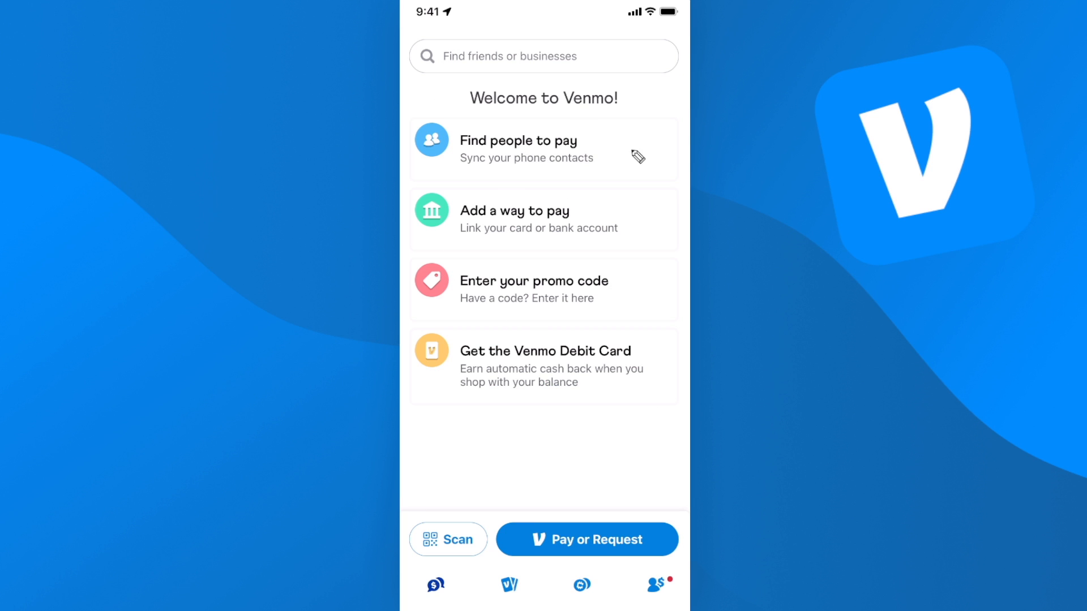
pyautogui.moveTo(511, 590)
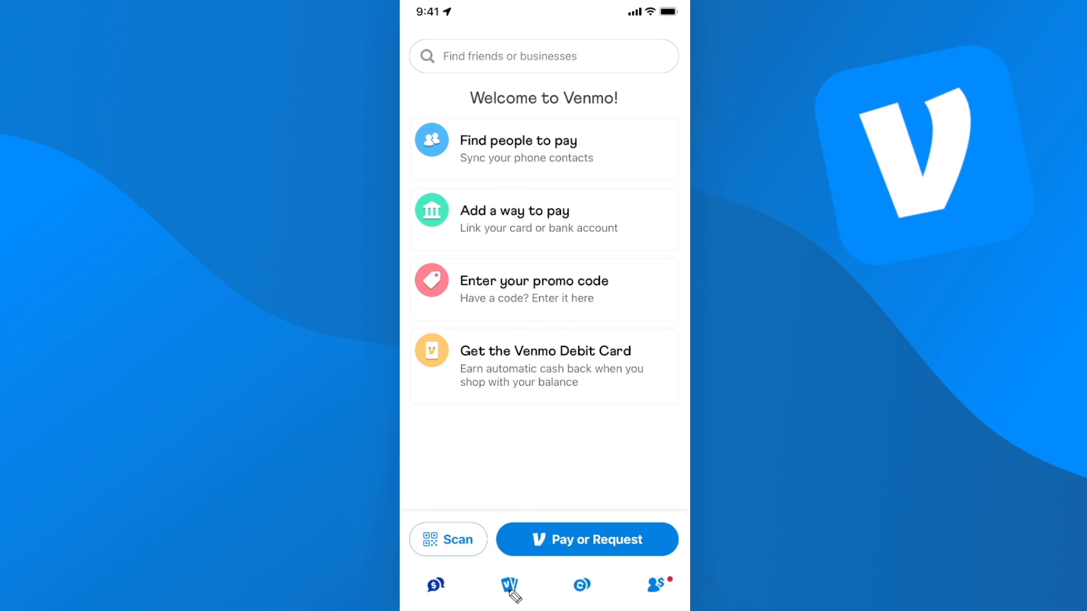
pyautogui.click(509, 584)
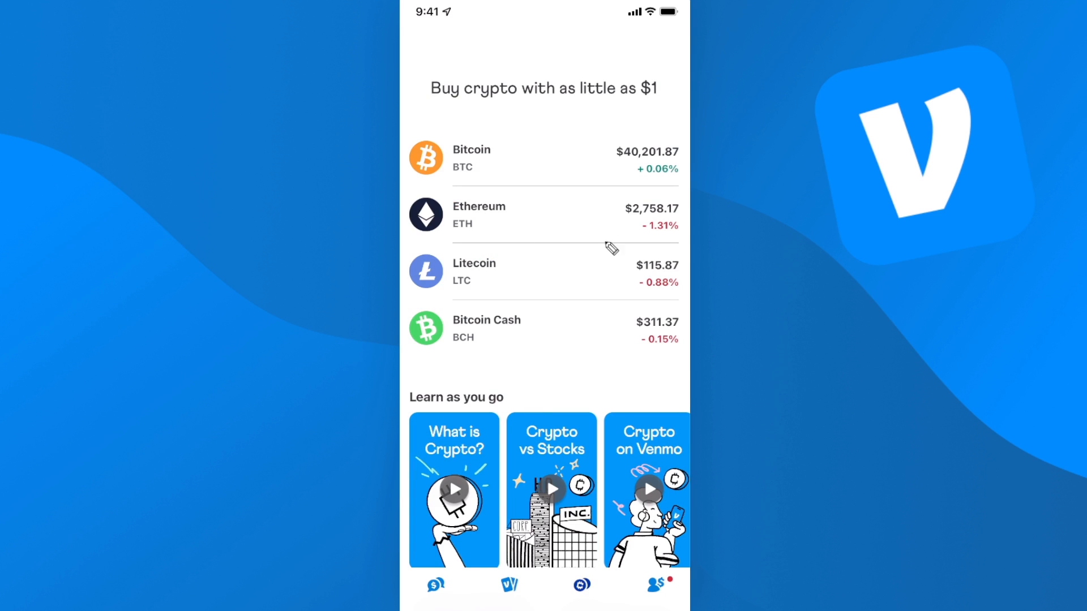
pyautogui.moveTo(575, 279)
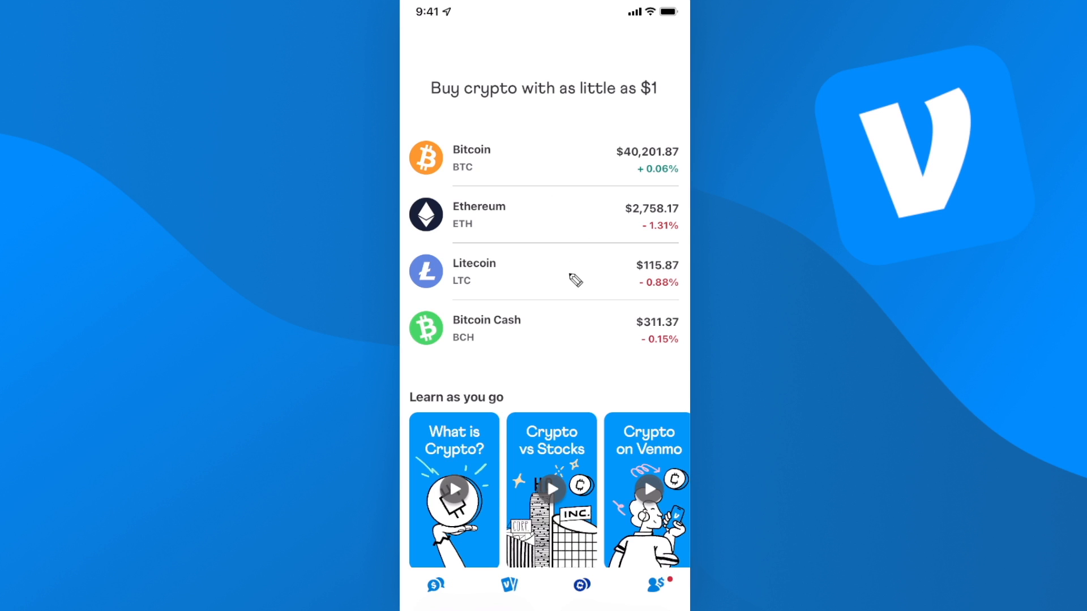
pyautogui.click(509, 584)
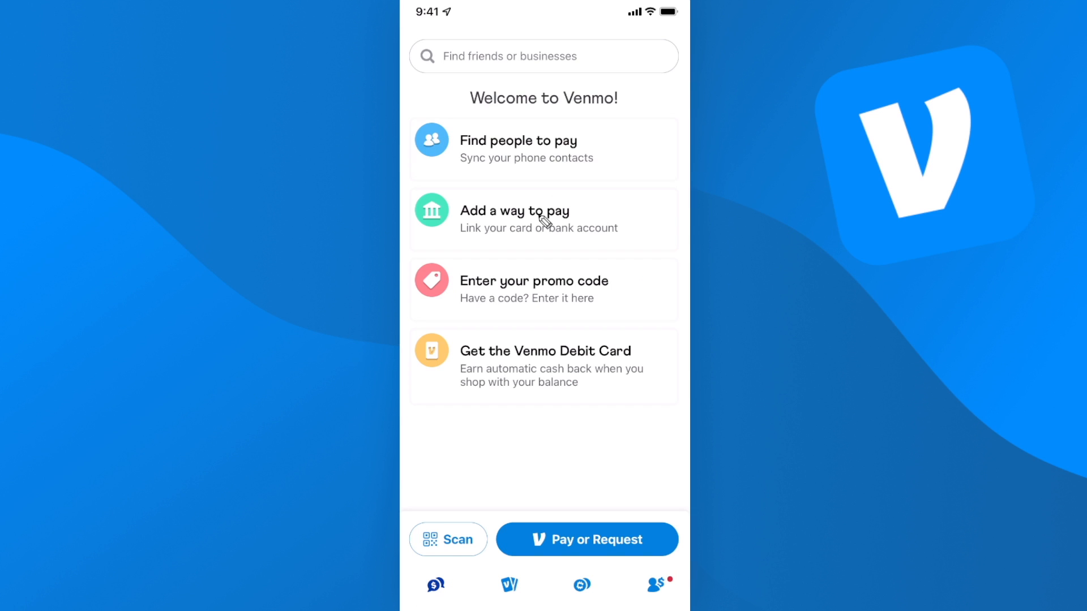